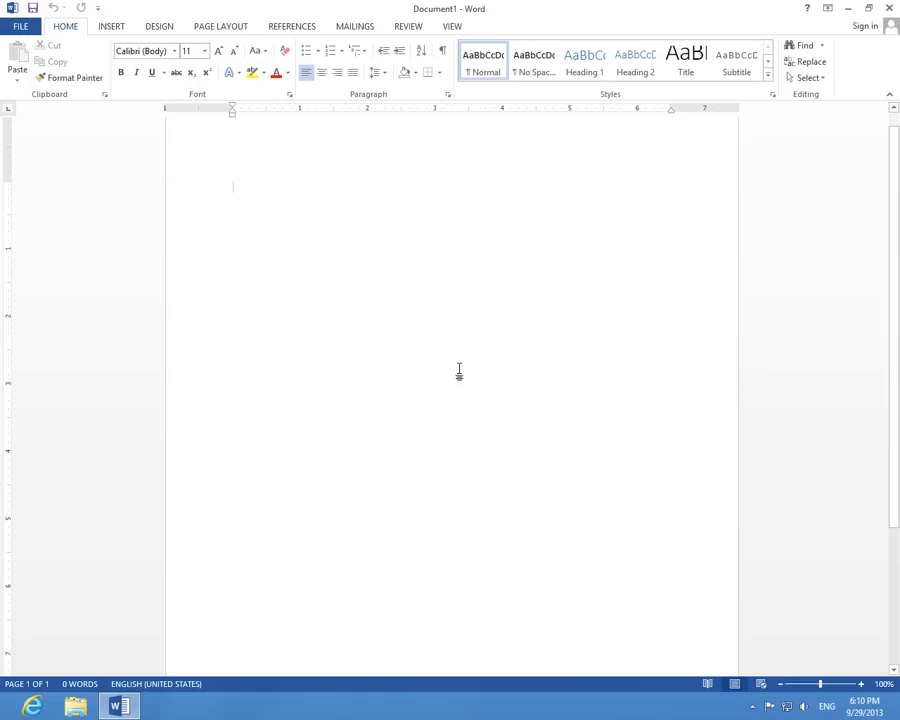
{"action": "mouse_move", "coordinate": [396, 256]}
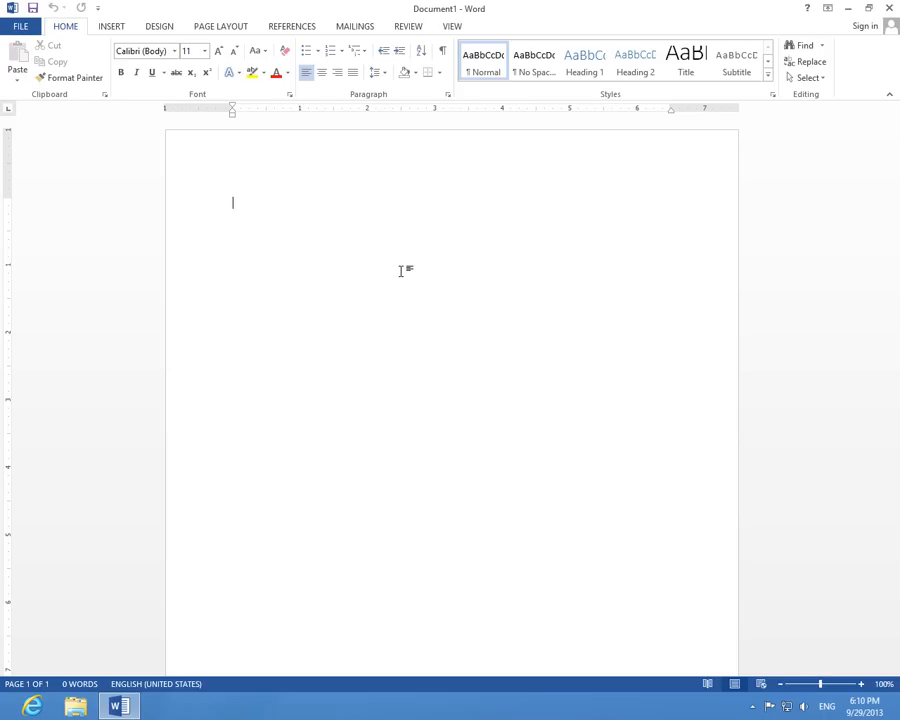
- Generate five paragraphs of filler text in the blank document with =rand()
{"action": "type", "text": "=ra"}
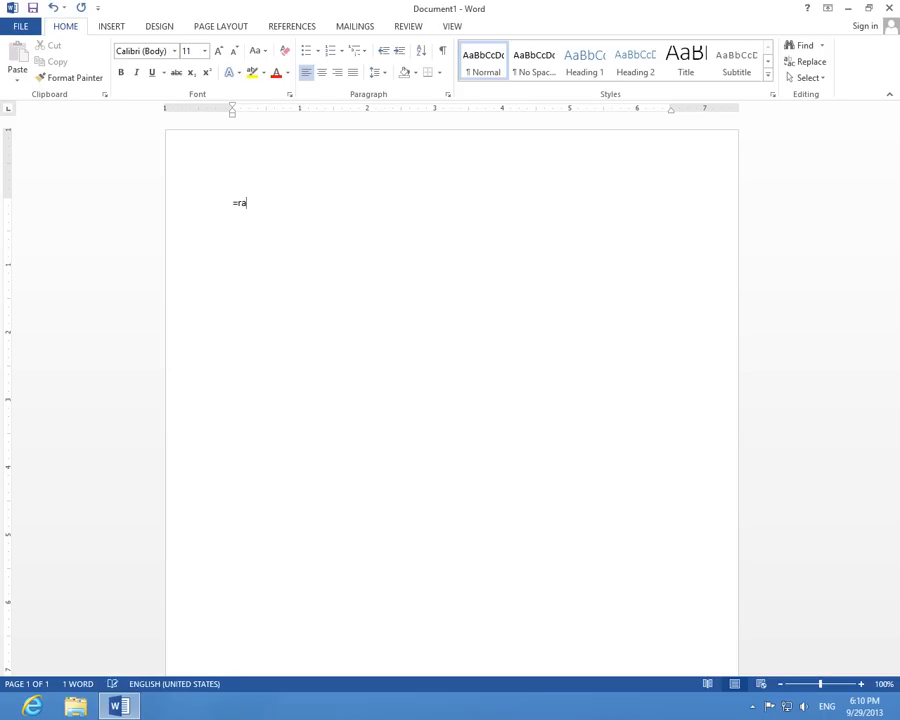
{"action": "type", "text": "nd"}
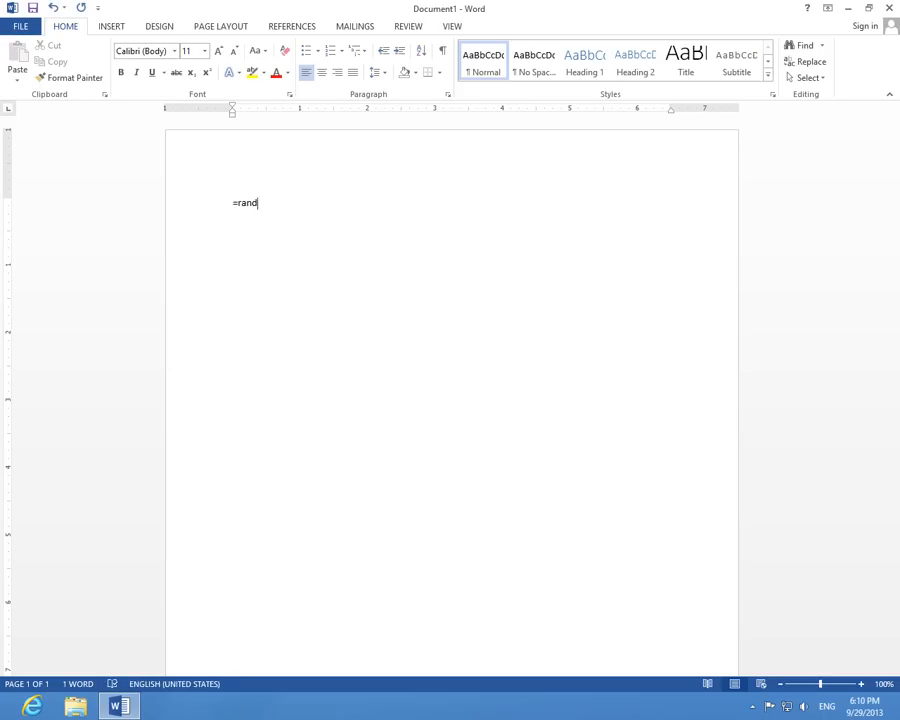
{"action": "type", "text": "()"}
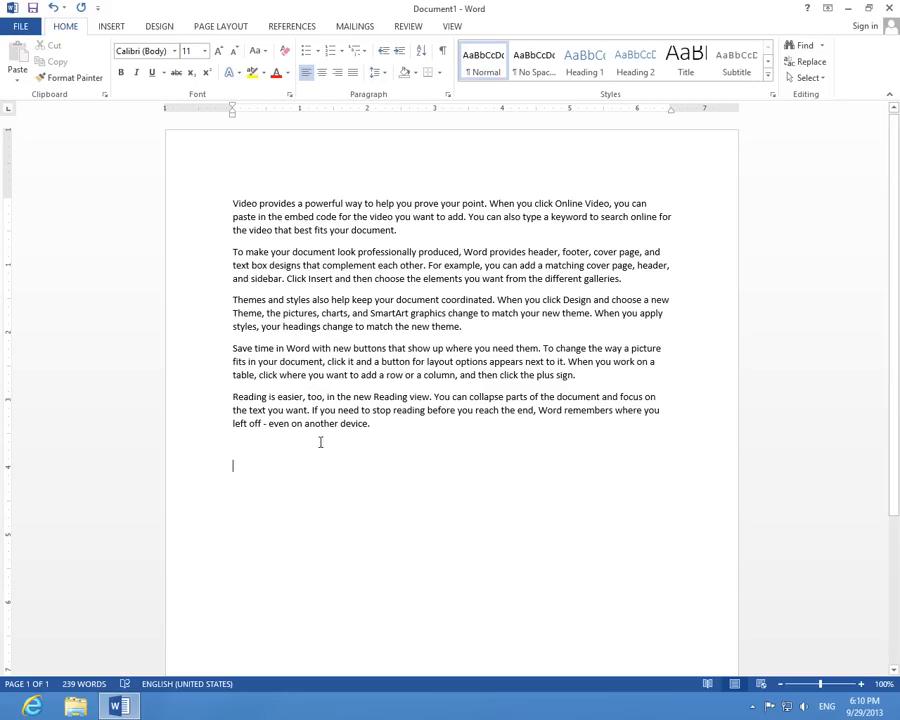
- Insert a continuous section break after the filler text from Page Layout > Breaks
{"action": "left_click", "coordinate": [228, 24]}
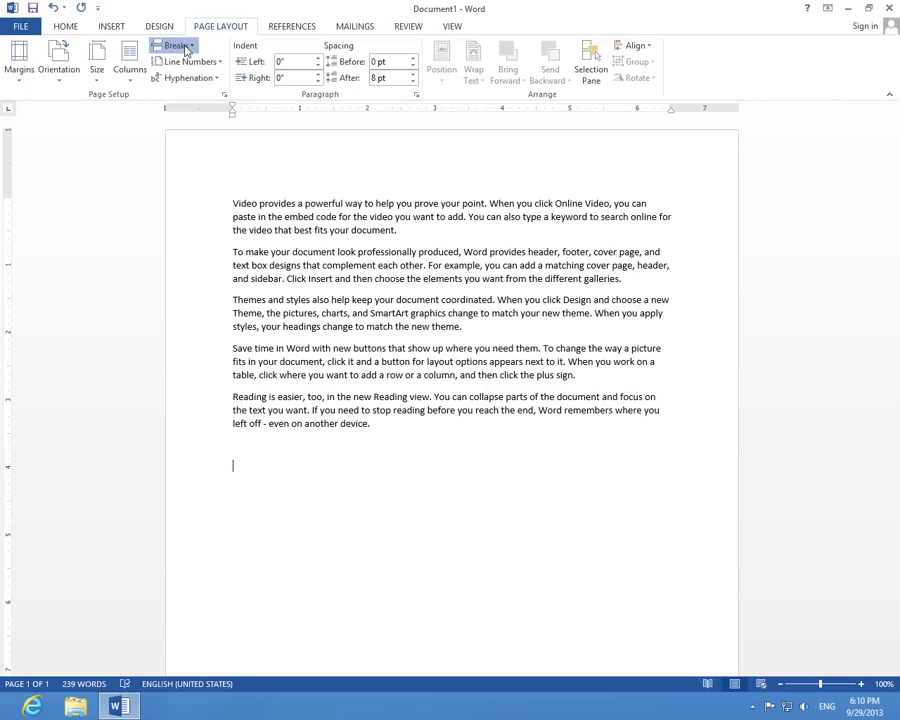
{"action": "left_click", "coordinate": [172, 46]}
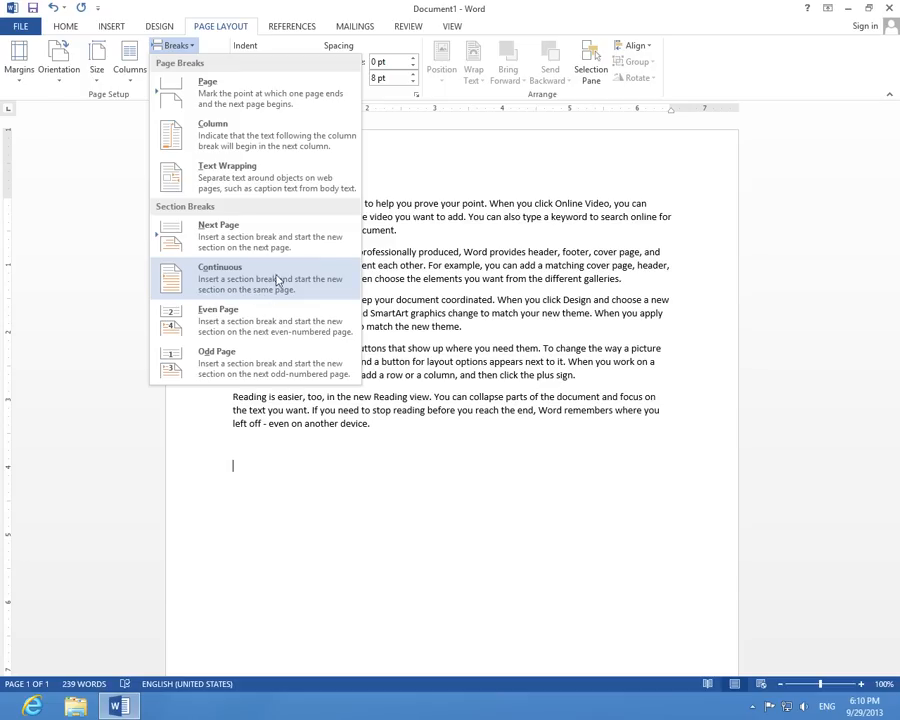
{"action": "left_click", "coordinate": [220, 278]}
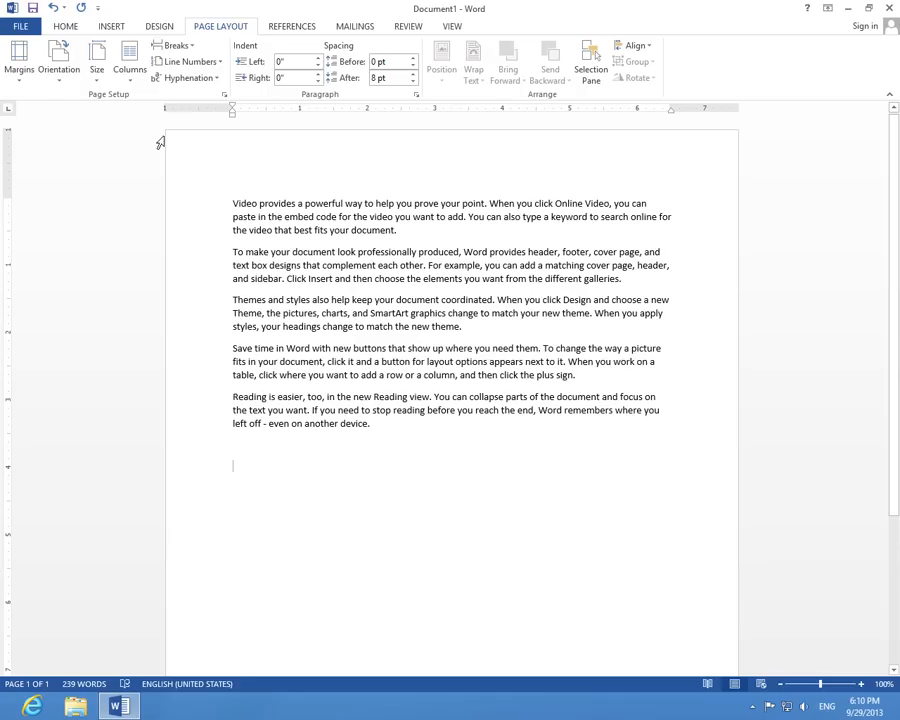
{"action": "left_click", "coordinate": [124, 56]}
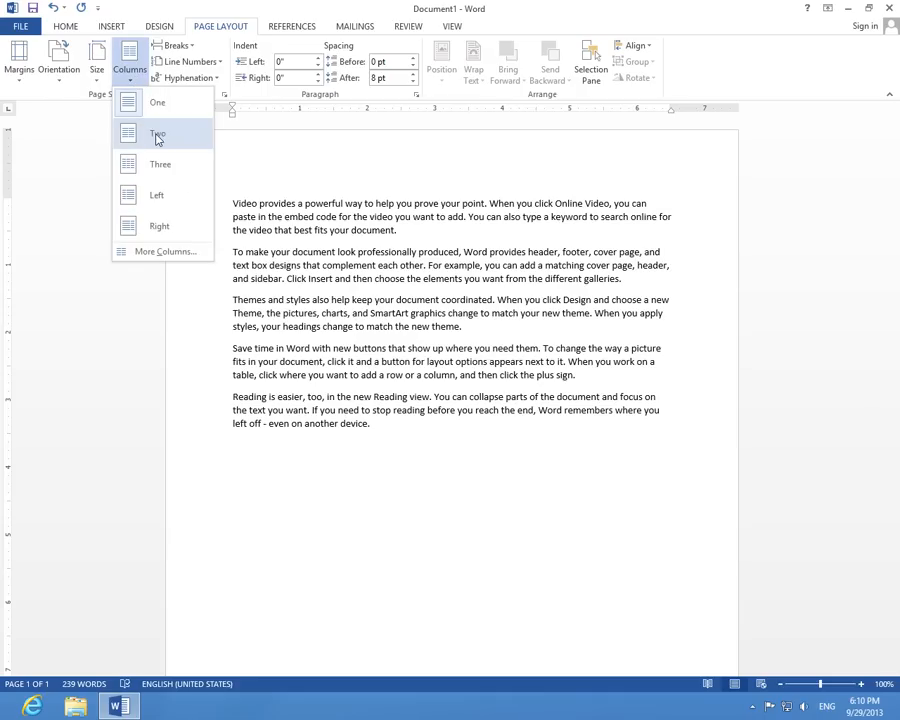
- Lay out the new section in two columns and fill it with =rand() filler text
{"action": "left_click", "coordinate": [160, 132]}
{"action": "type", "text": "="}
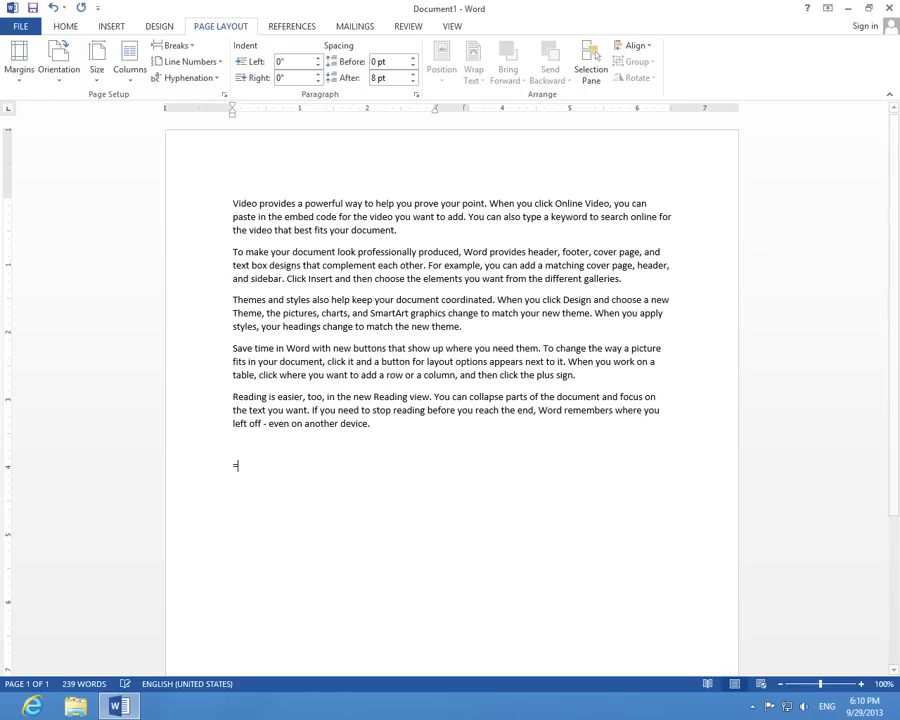
{"action": "type", "text": "rand()"}
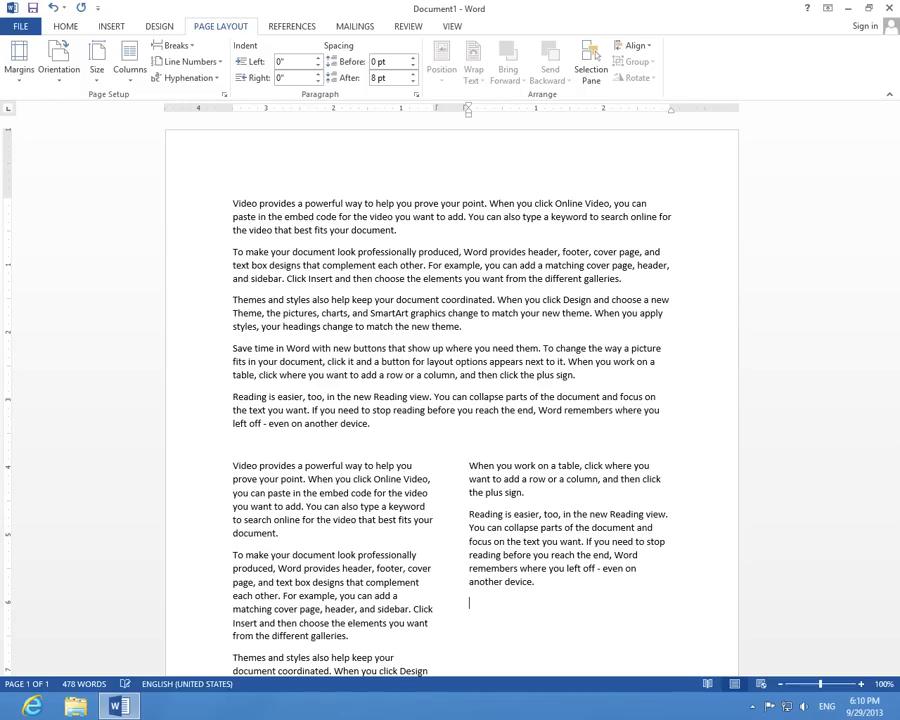
{"action": "scroll", "scroll_direction": "down", "scroll_amount": 3}
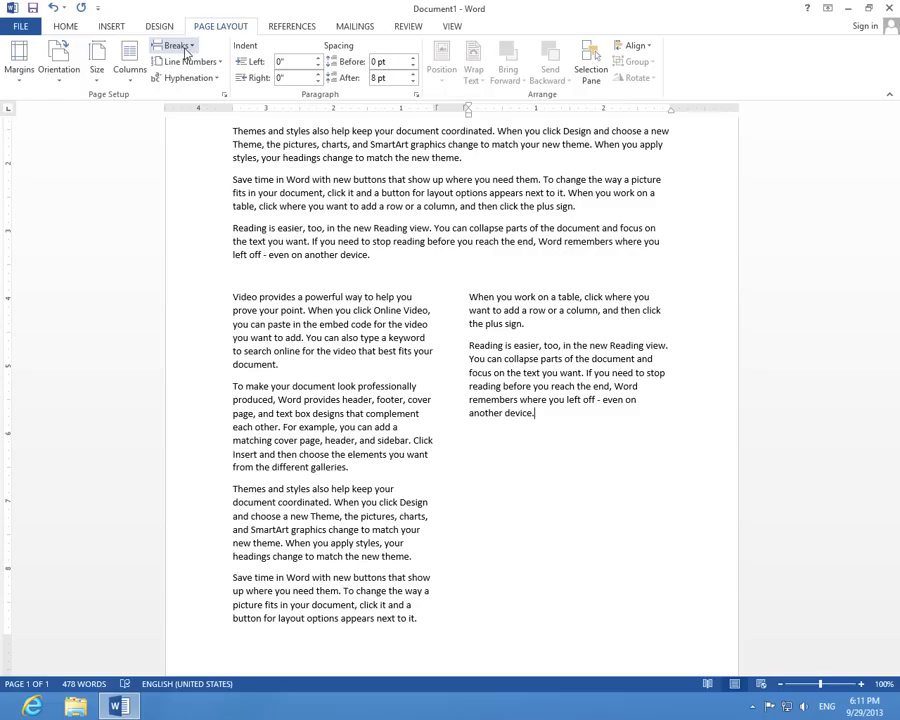
- End the two-column section with a continuous break so the columns balance evenly
{"action": "left_click", "coordinate": [164, 50]}
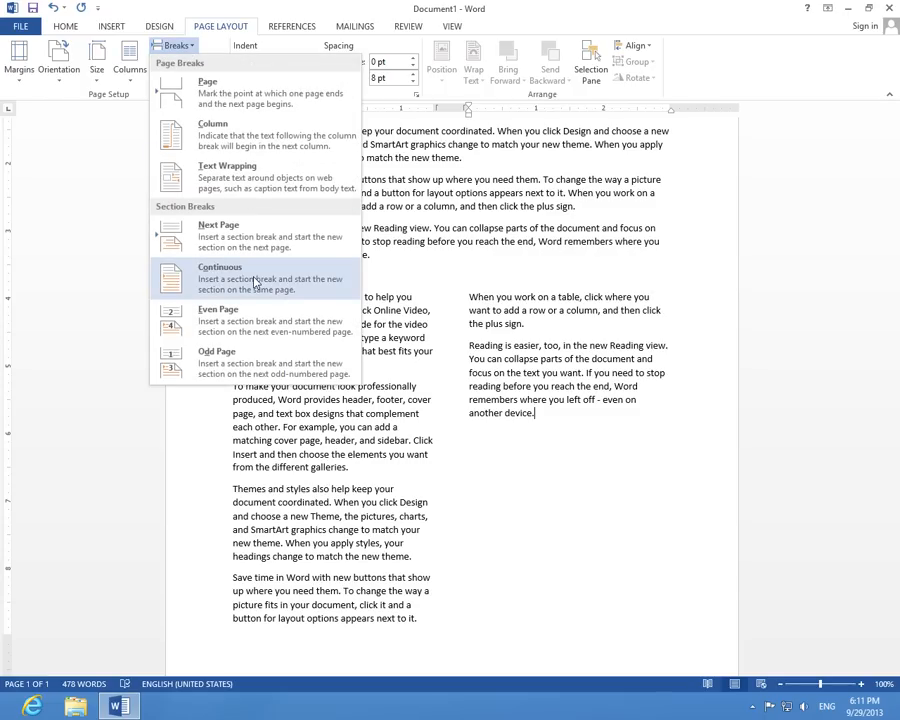
{"action": "left_click", "coordinate": [220, 278]}
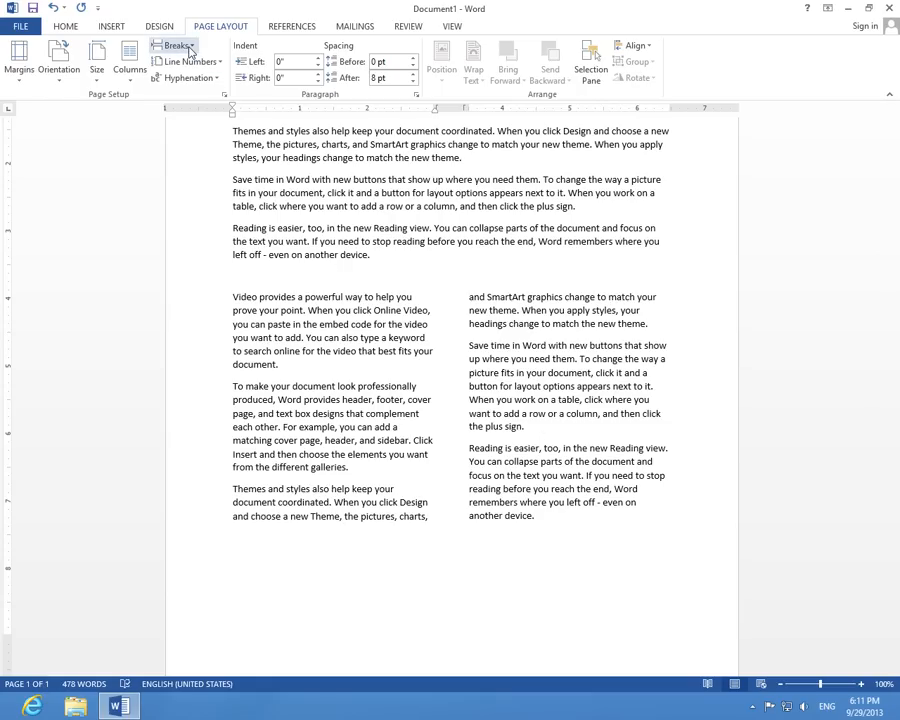
{"action": "mouse_move", "coordinate": [164, 52]}
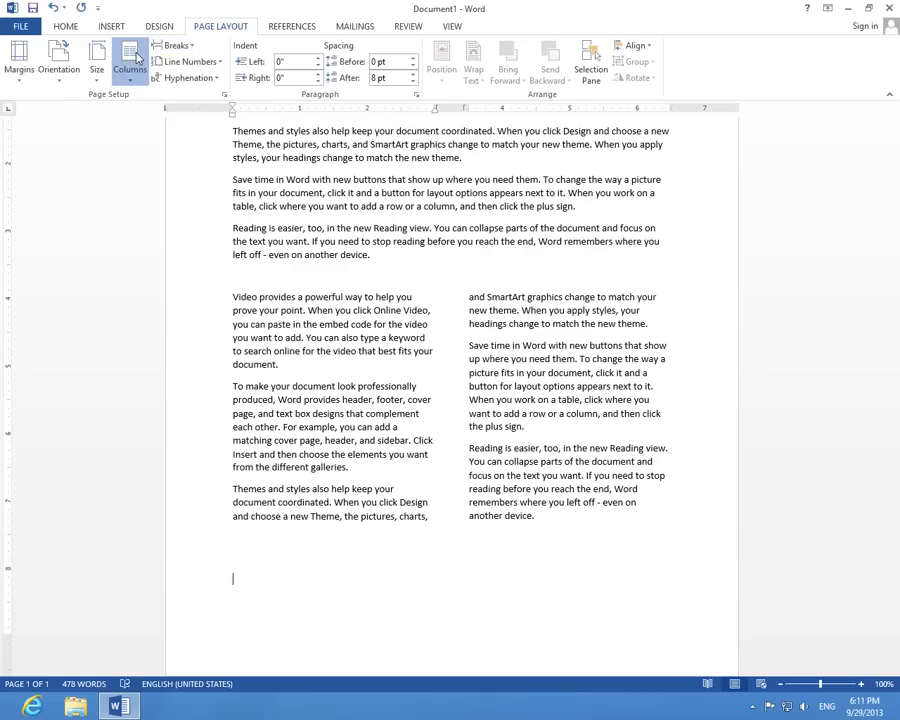
- Set the final section back to one column and fill it with =rand() filler text
{"action": "left_click", "coordinate": [128, 64]}
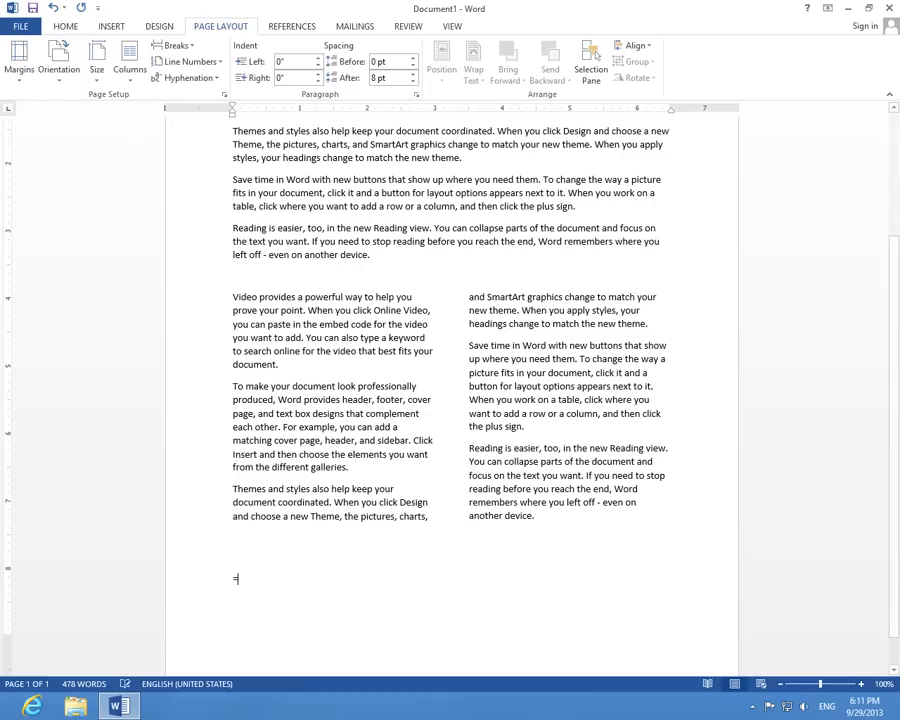
{"action": "type", "text": "=rand()"}
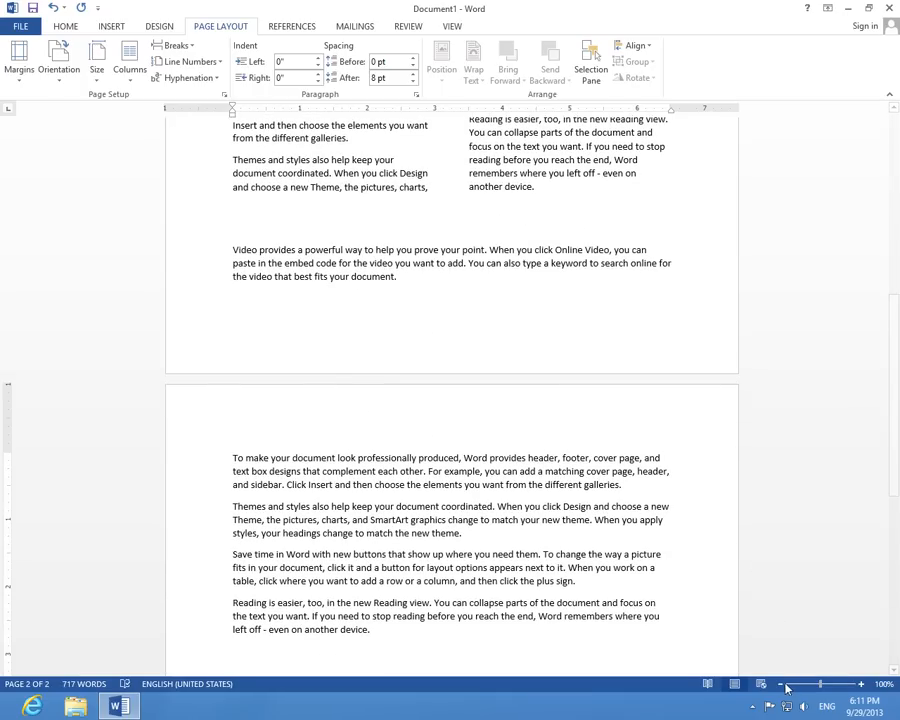
- Zoom out to about 50% to see both pages, then review the Breaks and Columns choices
{"action": "left_click_drag", "start_coordinate": [820, 684], "coordinate": [784, 684]}
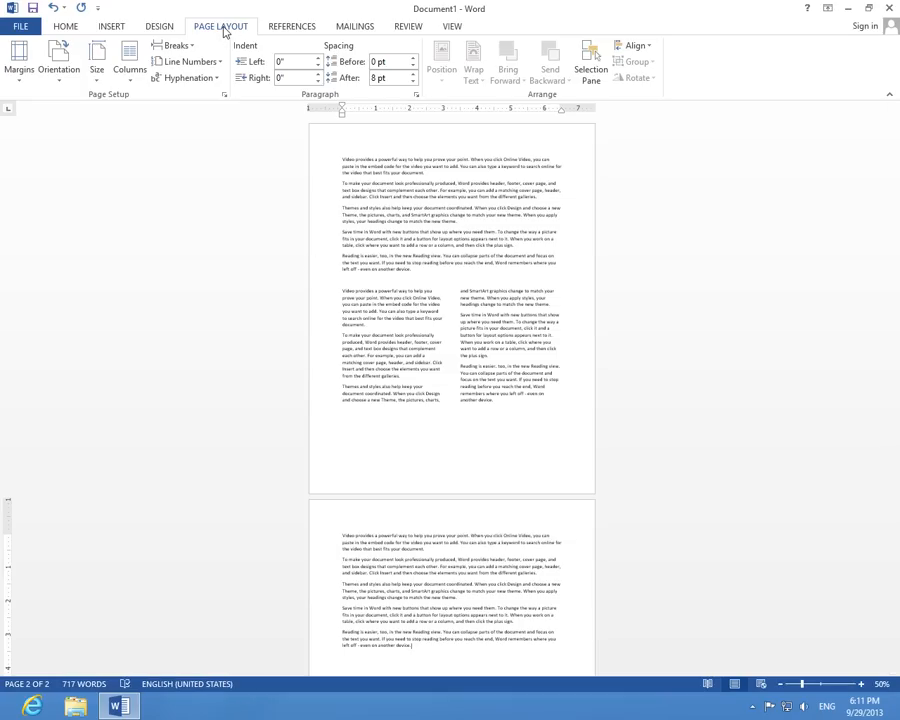
{"action": "left_click", "coordinate": [172, 54]}
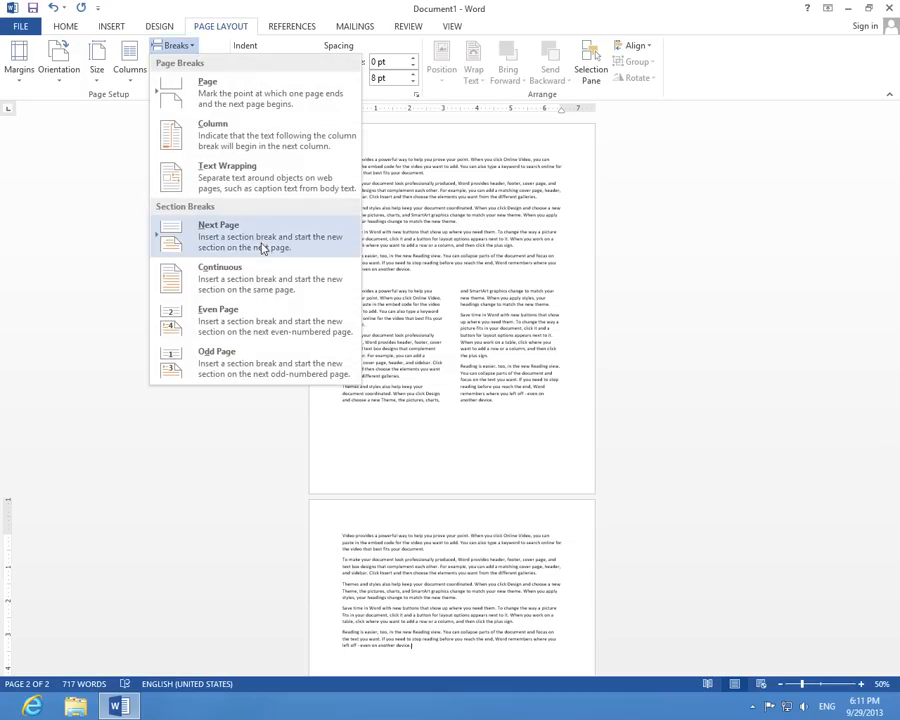
{"action": "mouse_move", "coordinate": [250, 290]}
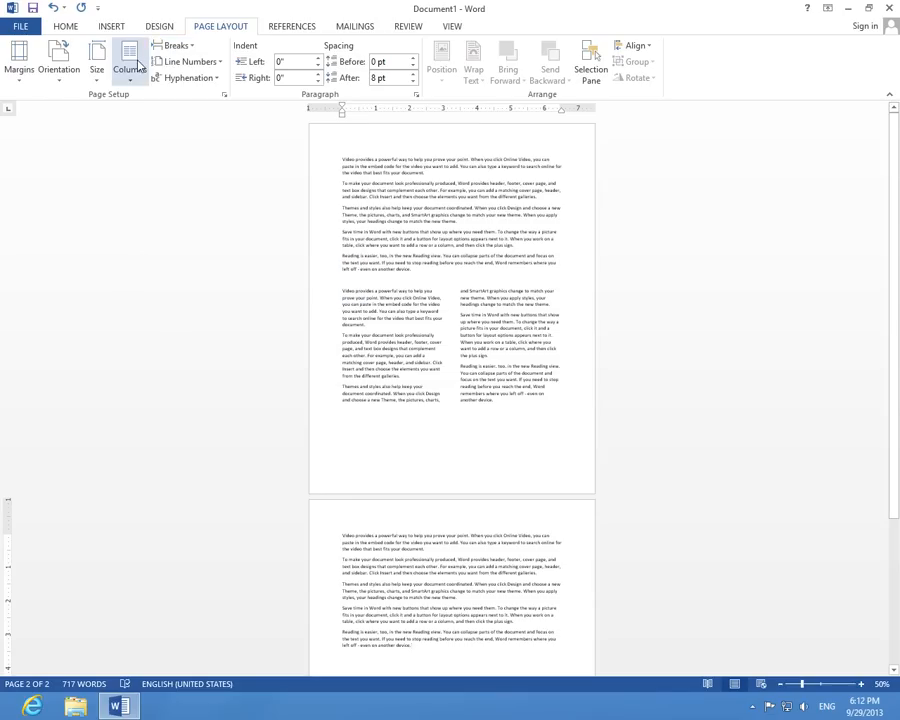
{"action": "left_click", "coordinate": [126, 62]}
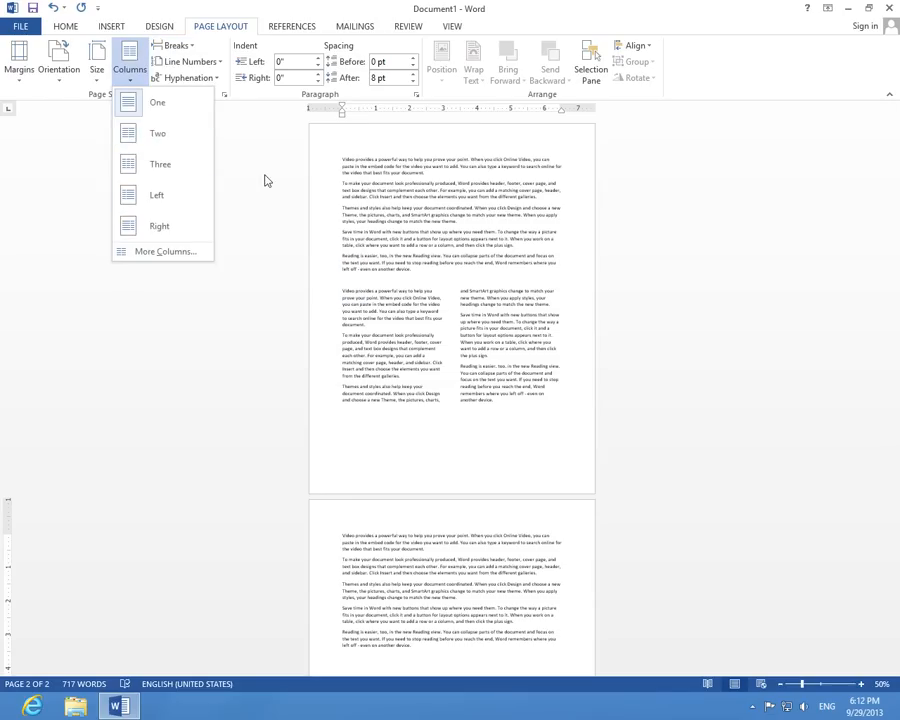